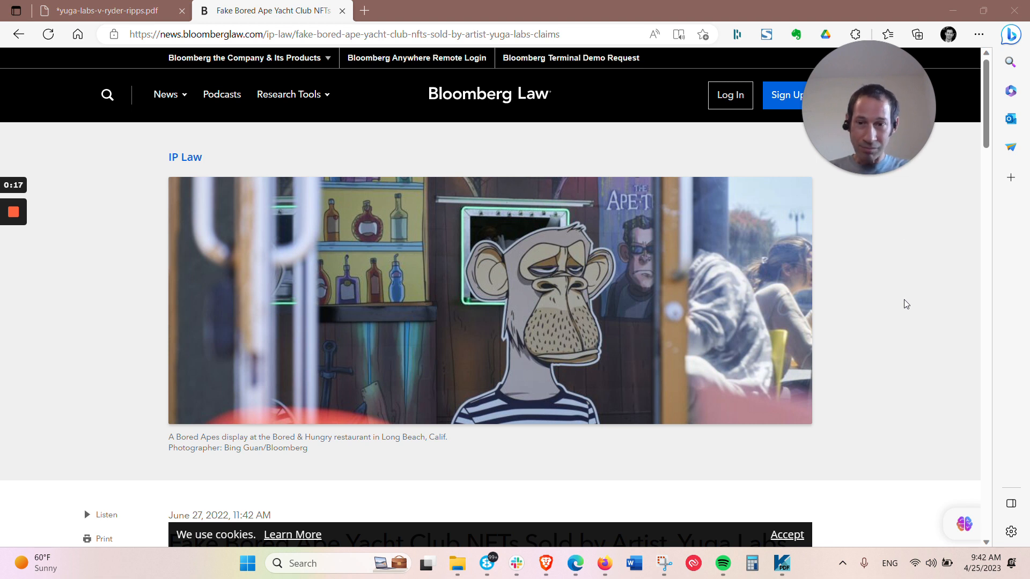
mouse_move(853, 351)
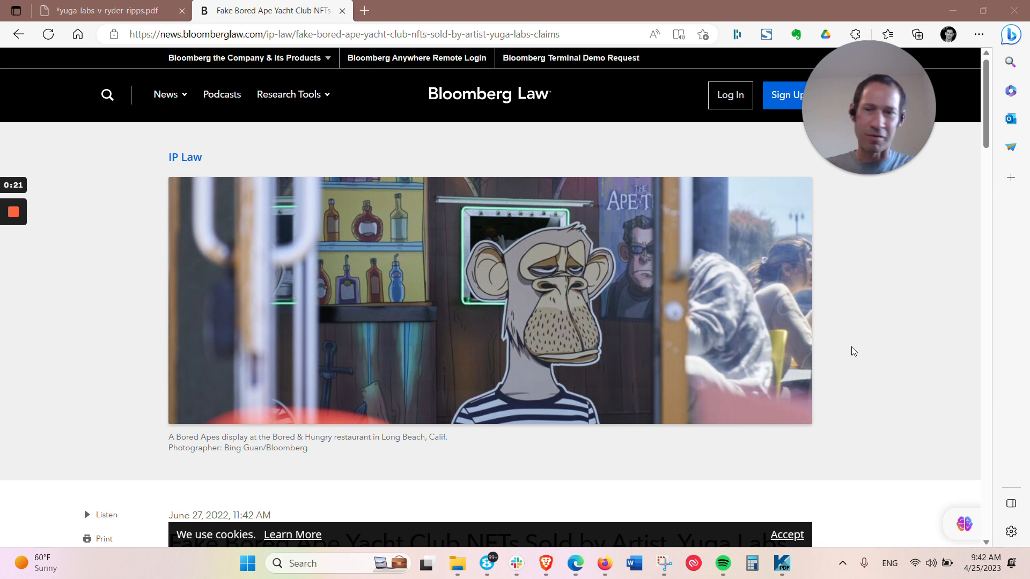
mouse_move(862, 340)
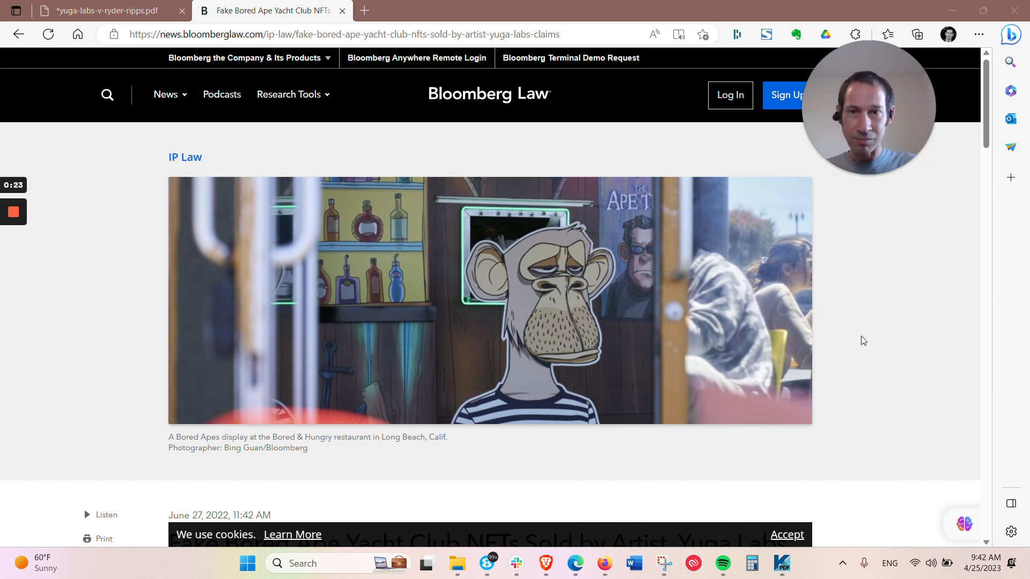
mouse_move(823, 333)
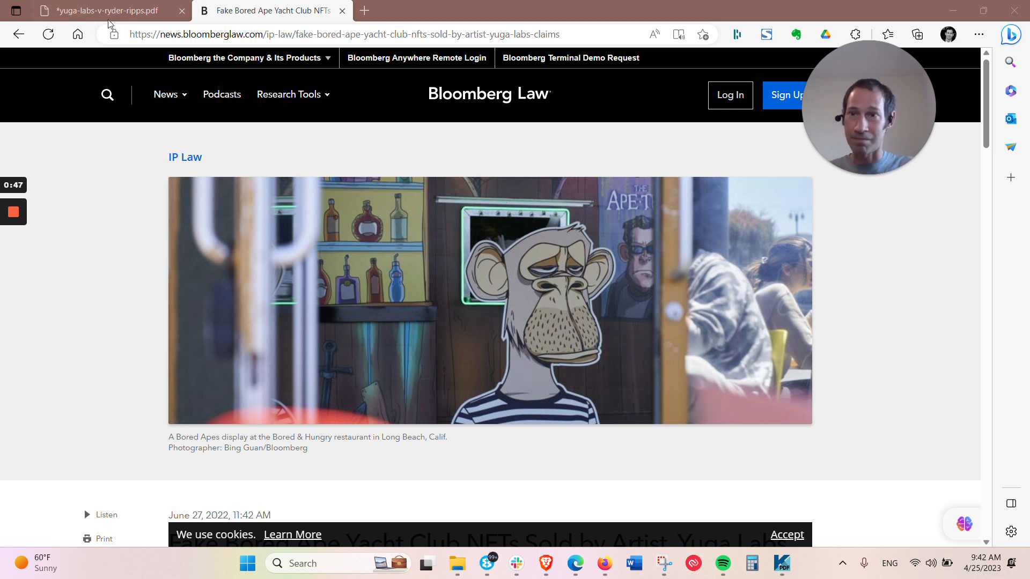
mouse_move(106, 11)
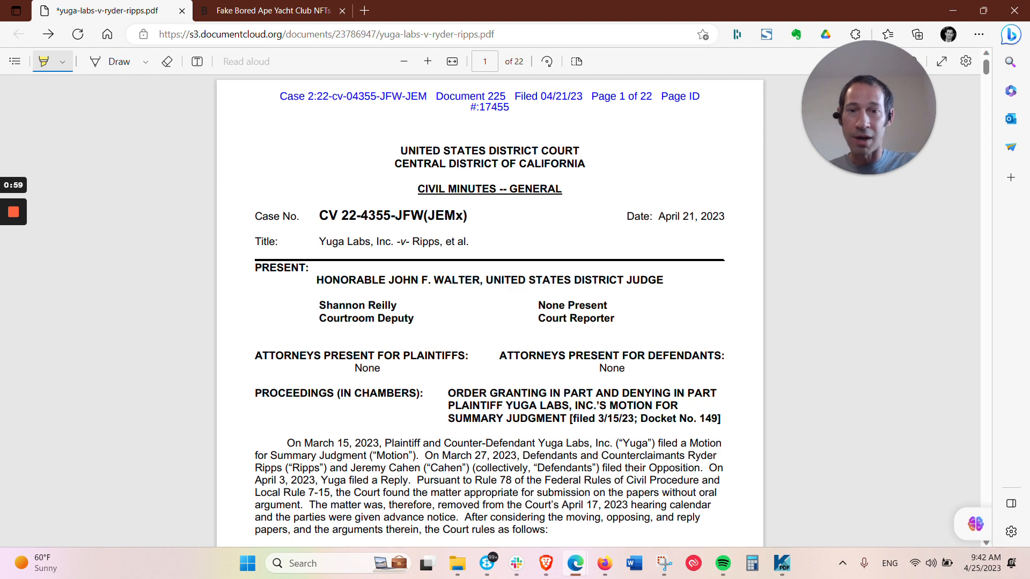
scroll(down, 3)
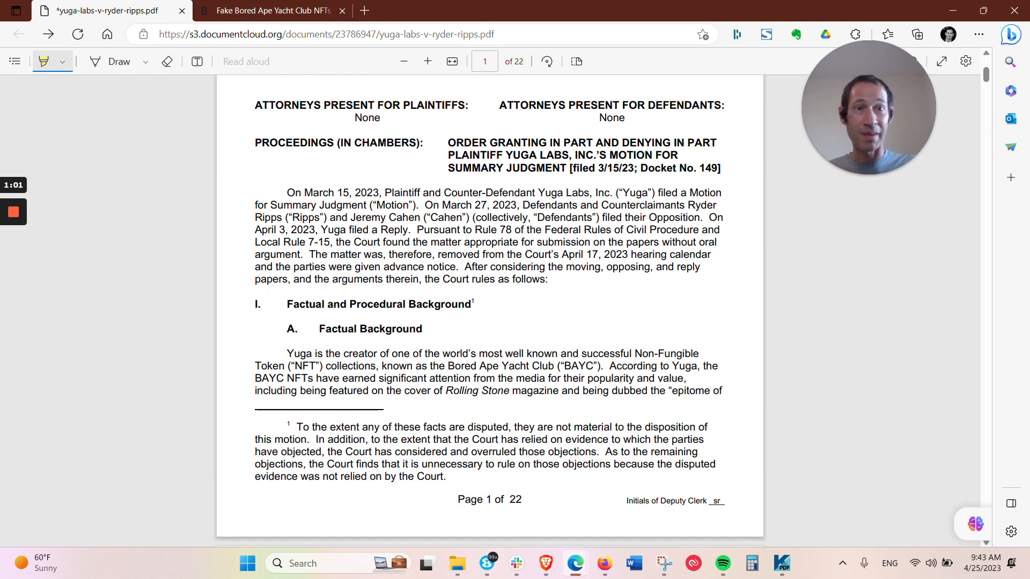
scroll(up, 3)
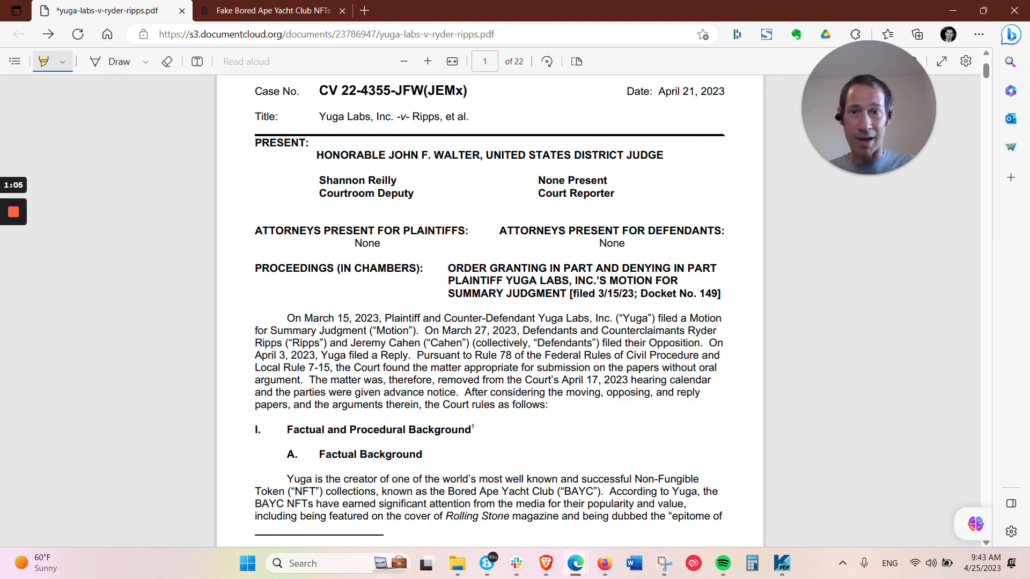
scroll(up, 3)
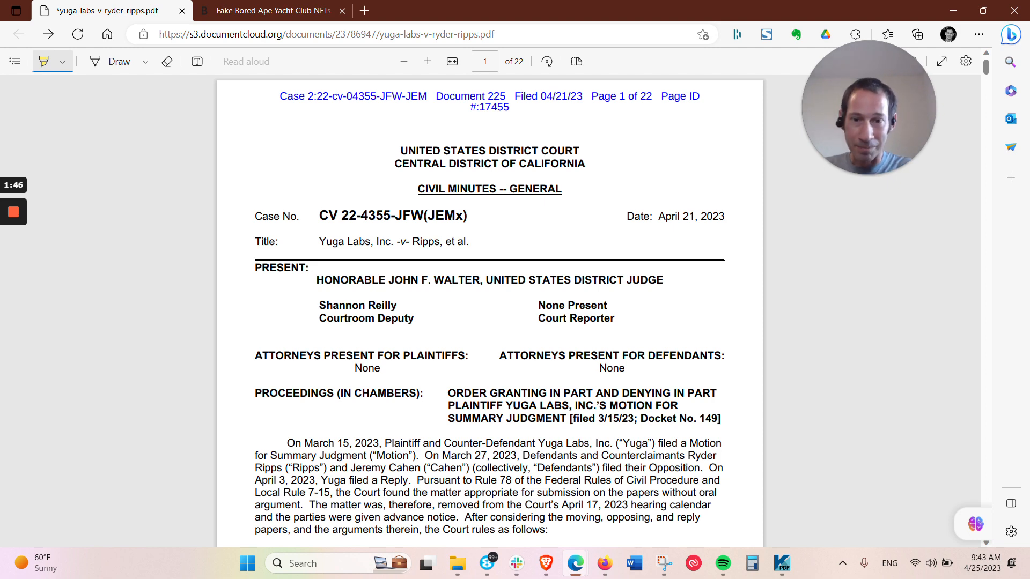
scroll(down, 3)
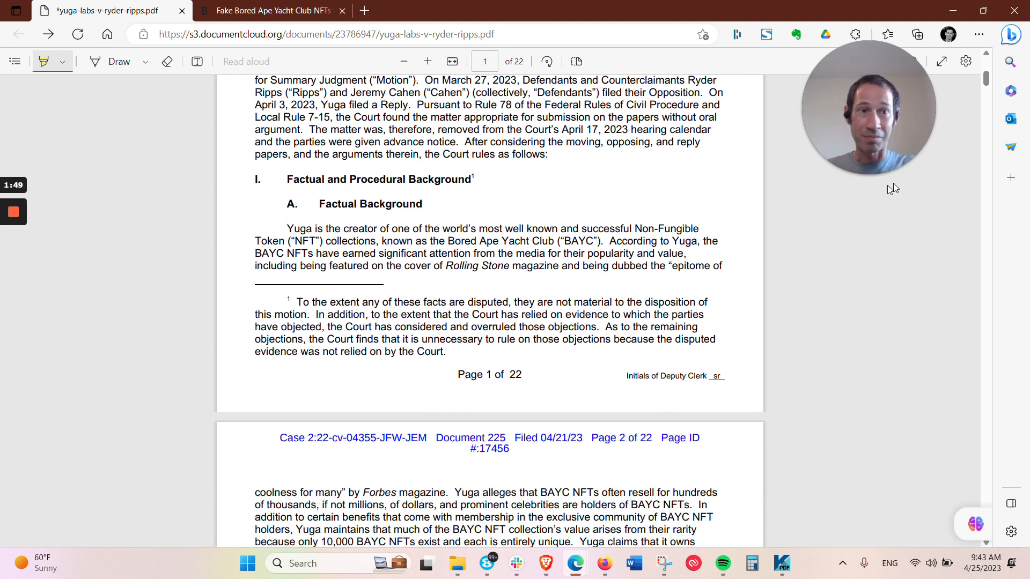
scroll(down, 3)
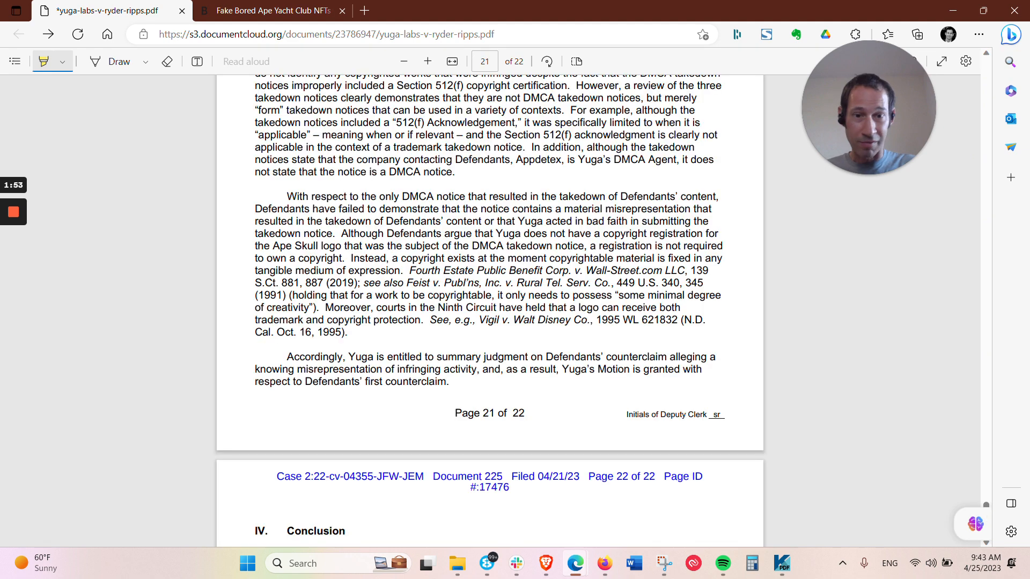
scroll(down, 3)
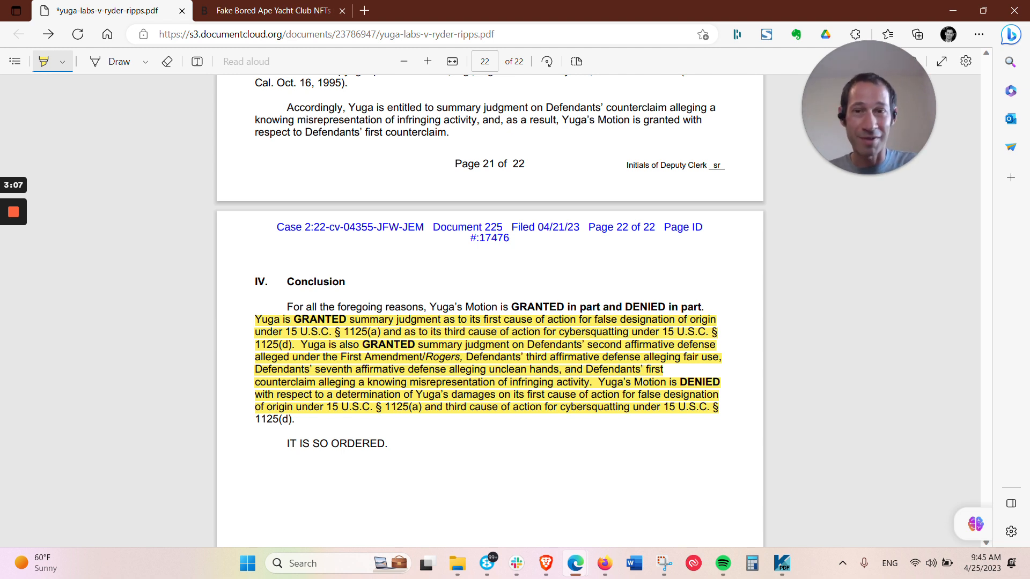
scroll(up, 3)
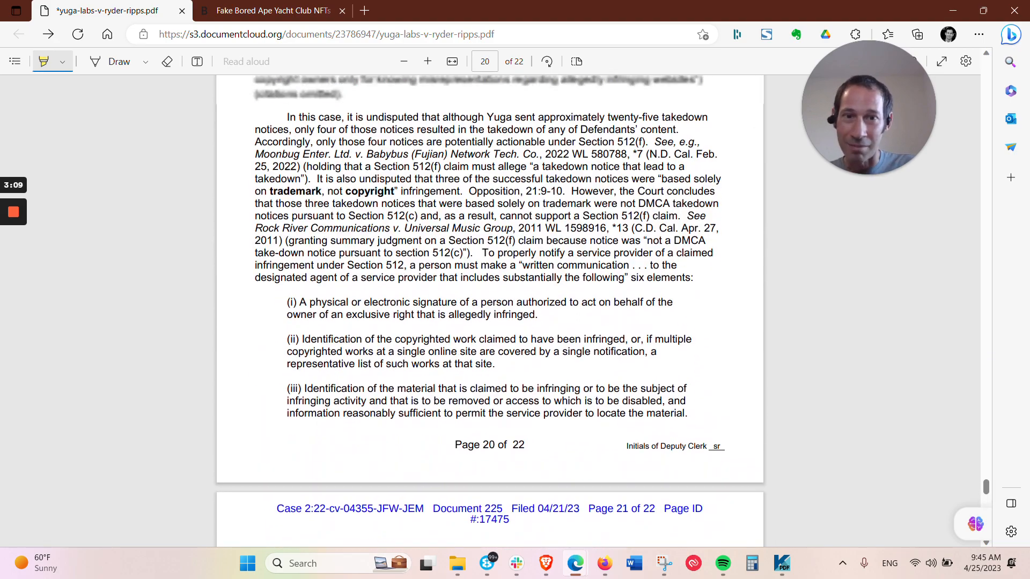
scroll(up, 3)
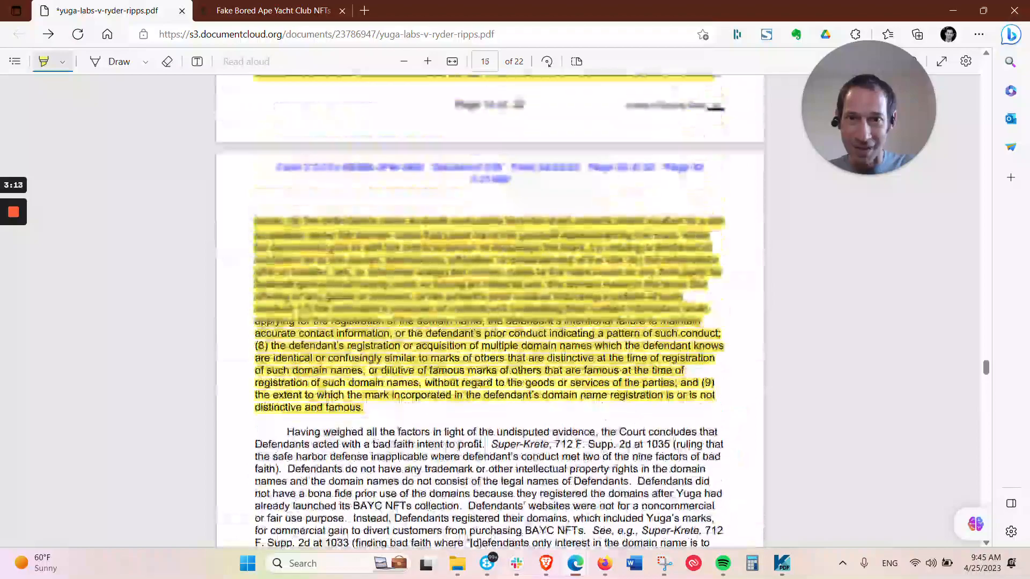
scroll(up, 3)
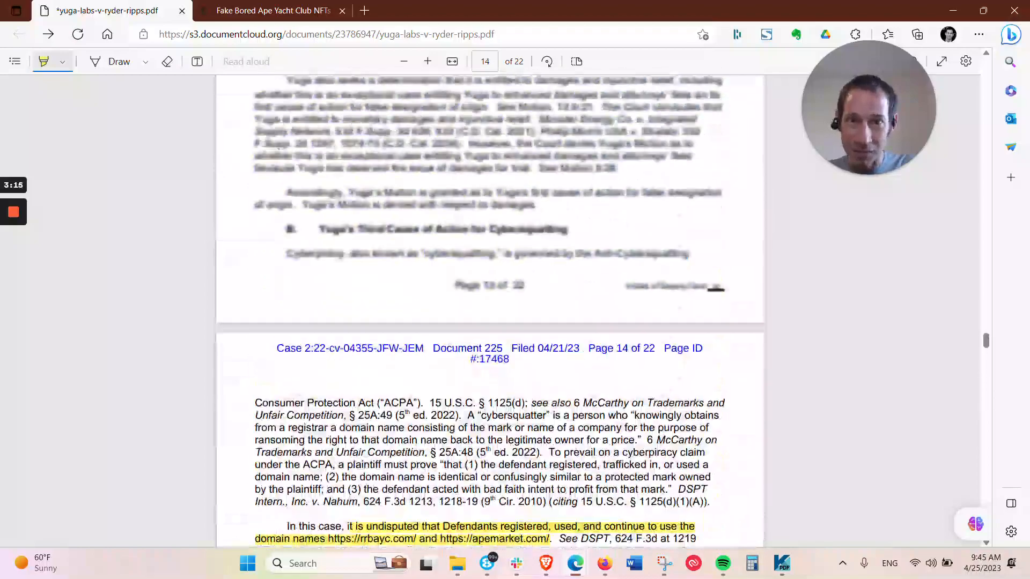
scroll(up, 3)
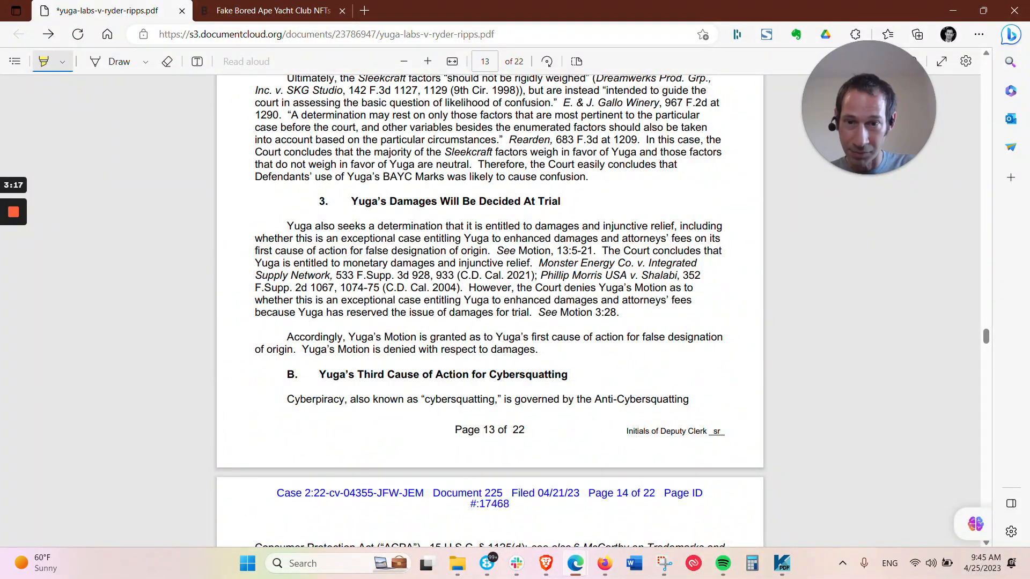
scroll(up, 3)
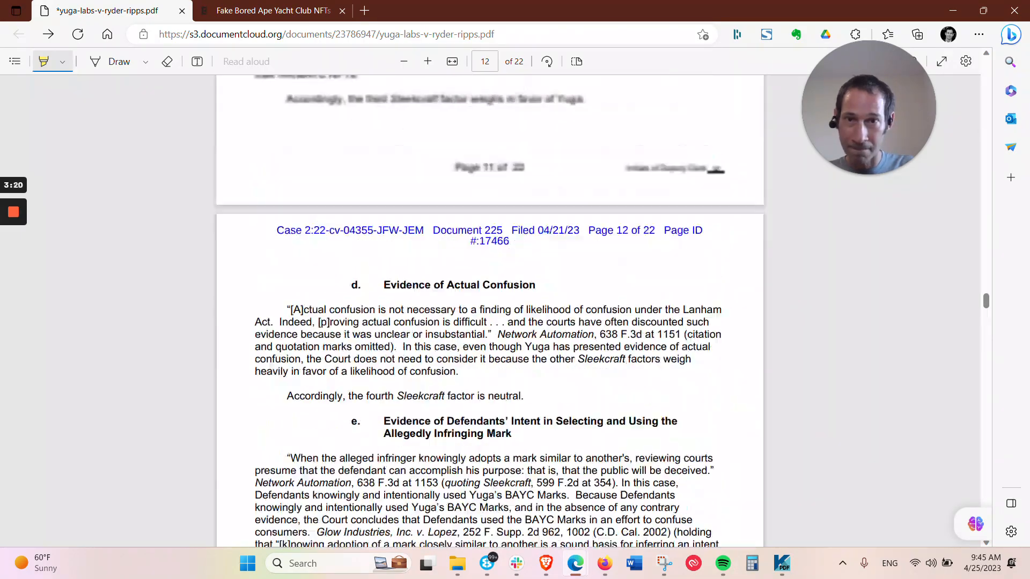
scroll(up, 3)
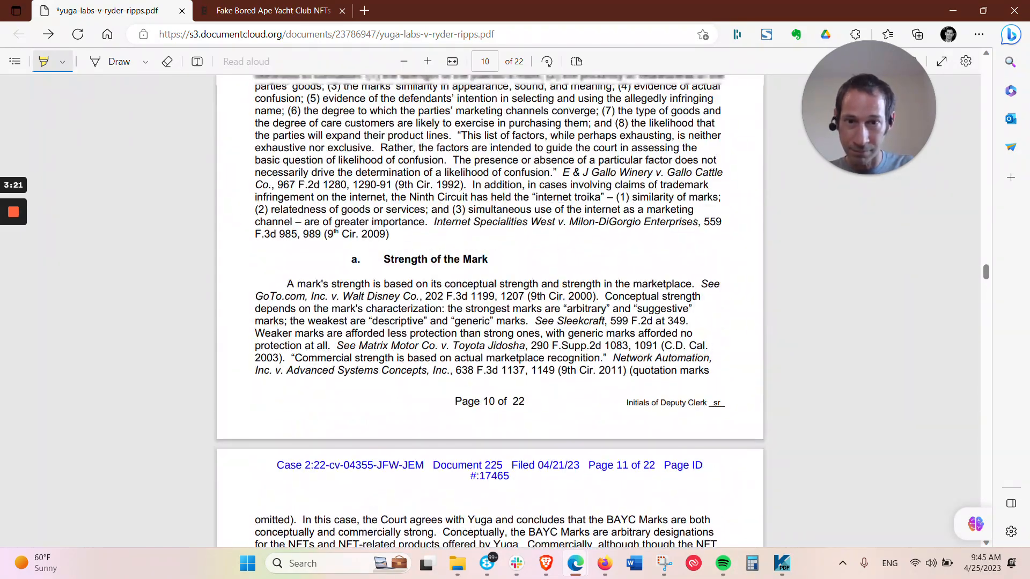
scroll(up, 3)
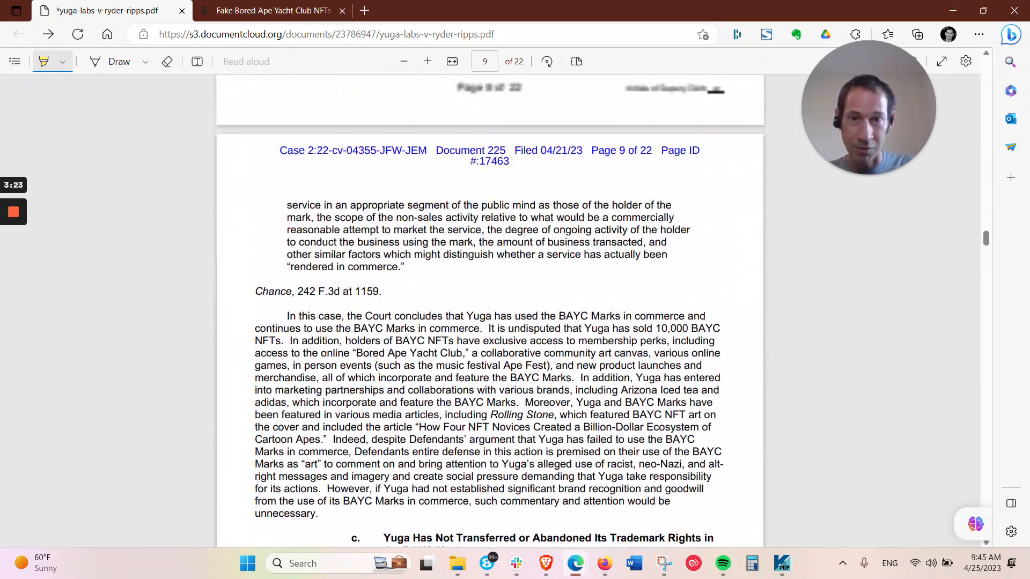
scroll(up, 3)
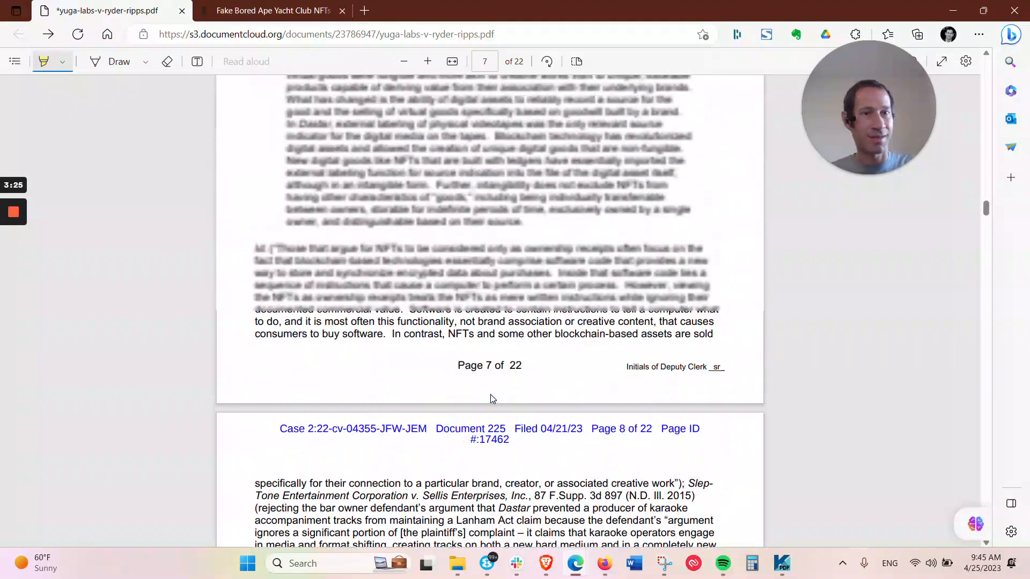
scroll(up, 3)
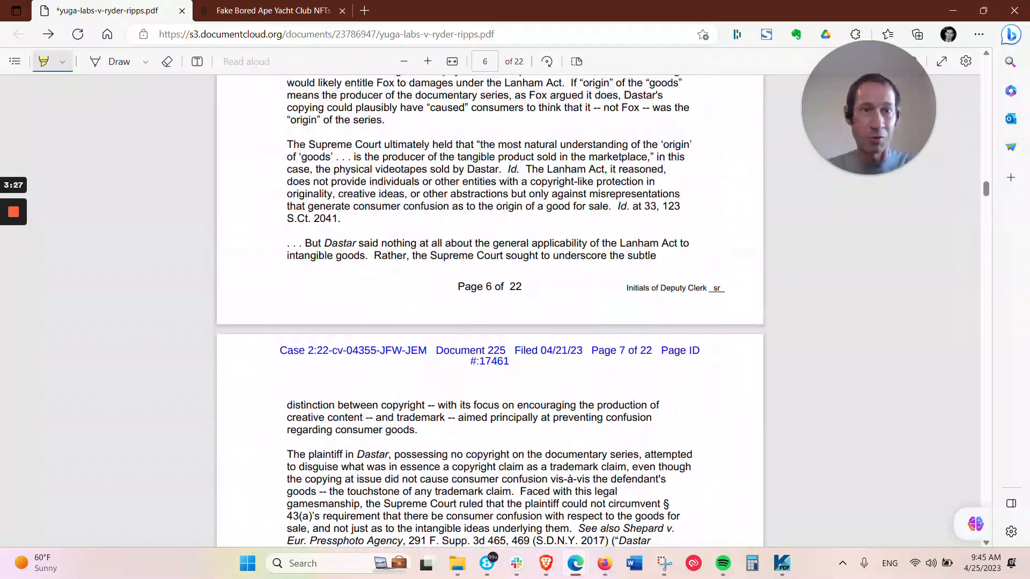
scroll(up, 3)
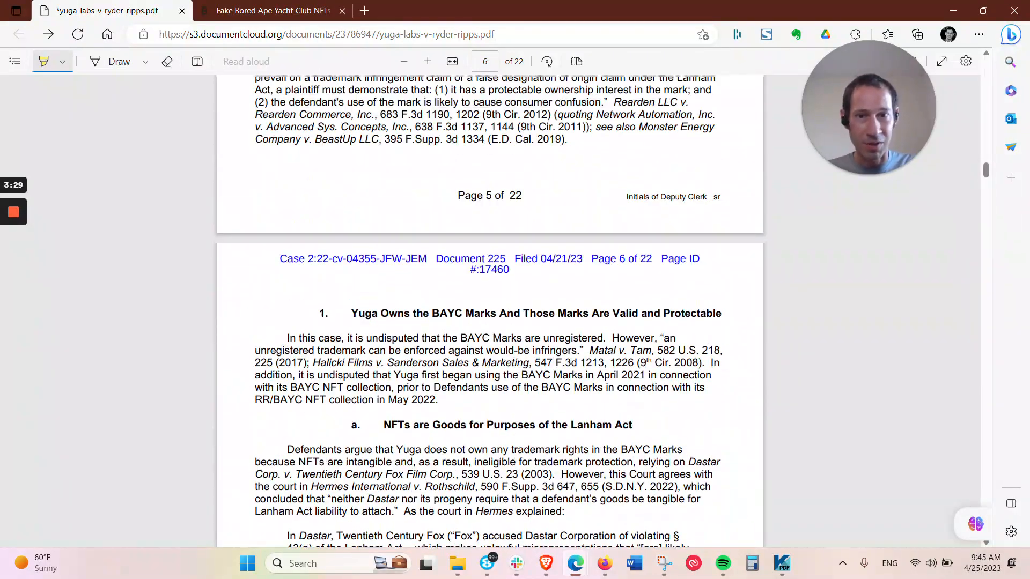
scroll(up, 3)
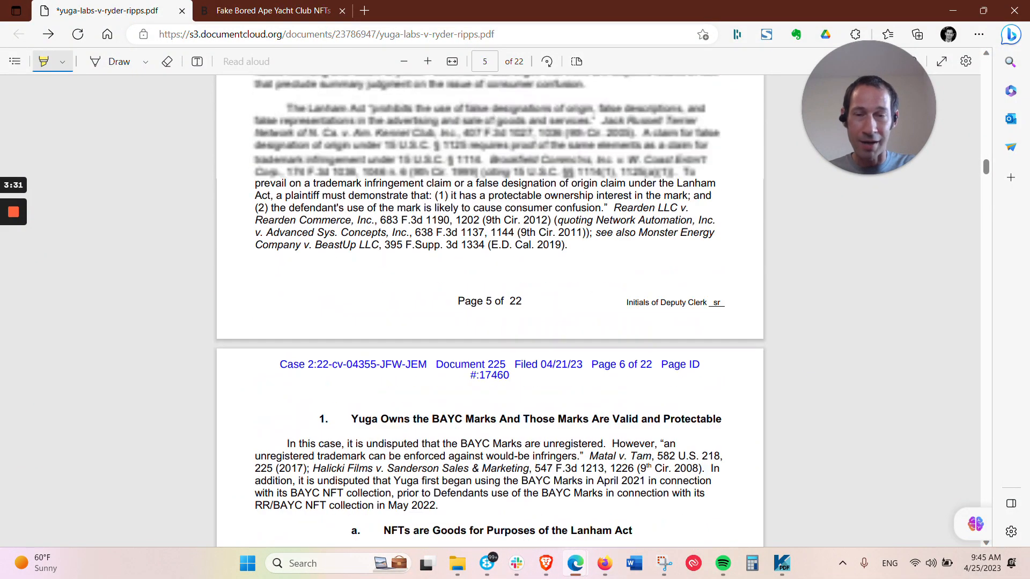
scroll(up, 3)
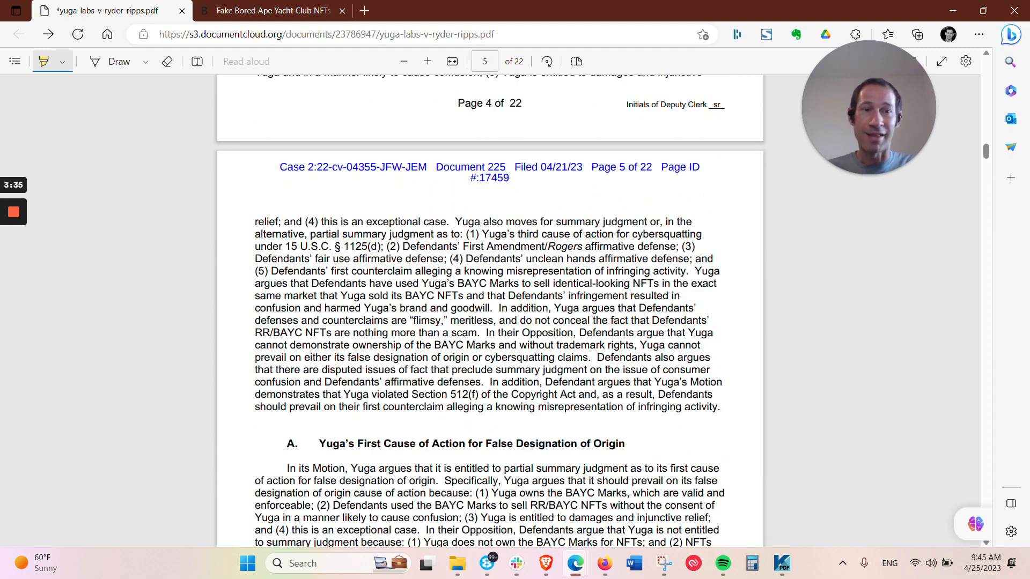
scroll(up, 3)
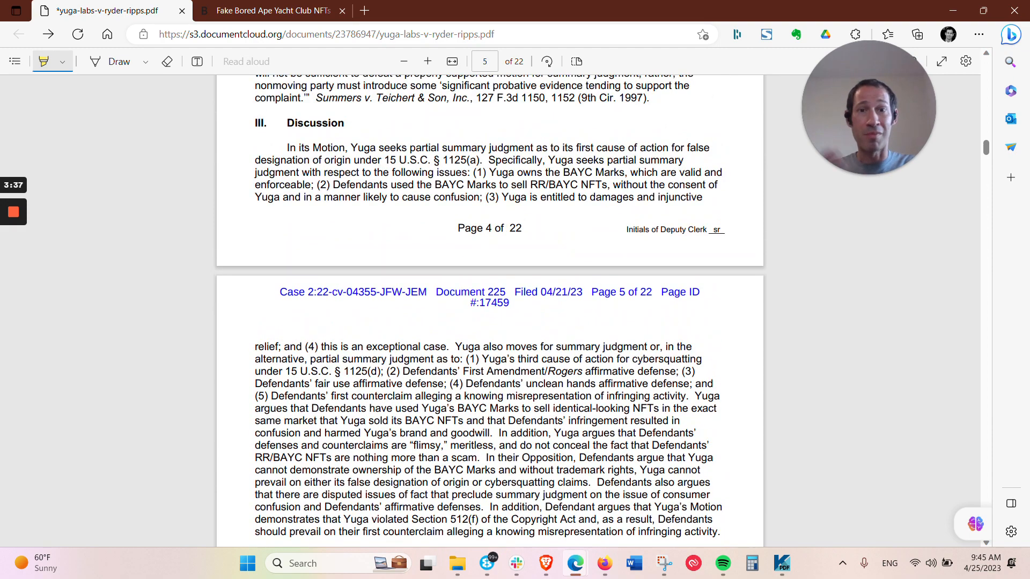
scroll(up, 3)
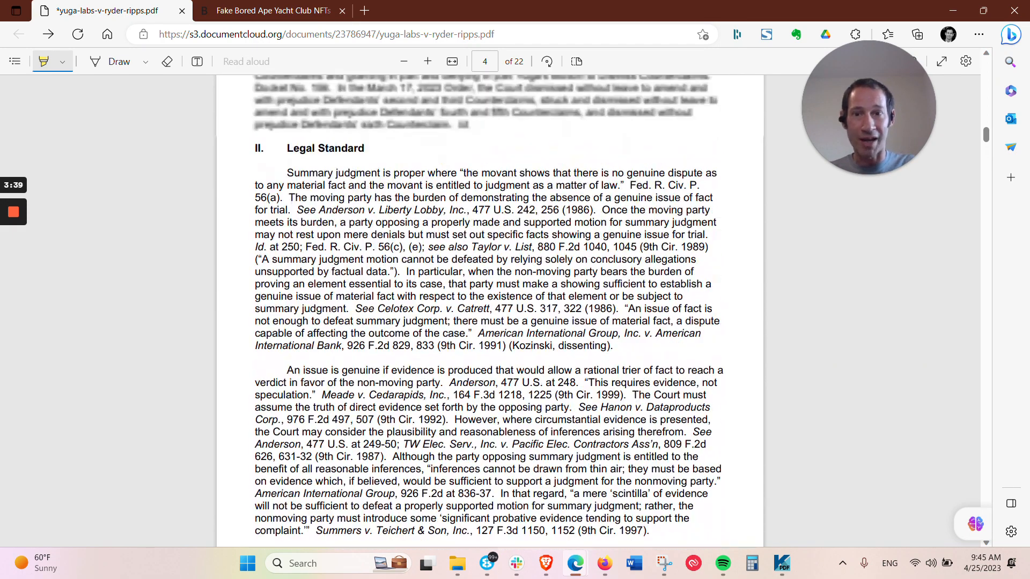
scroll(up, 3)
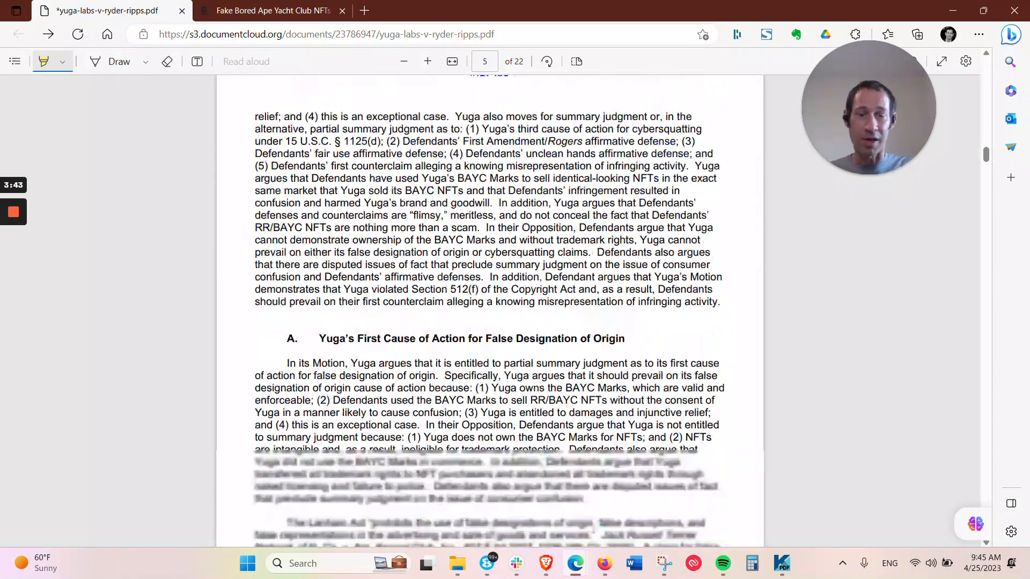
scroll(down, 3)
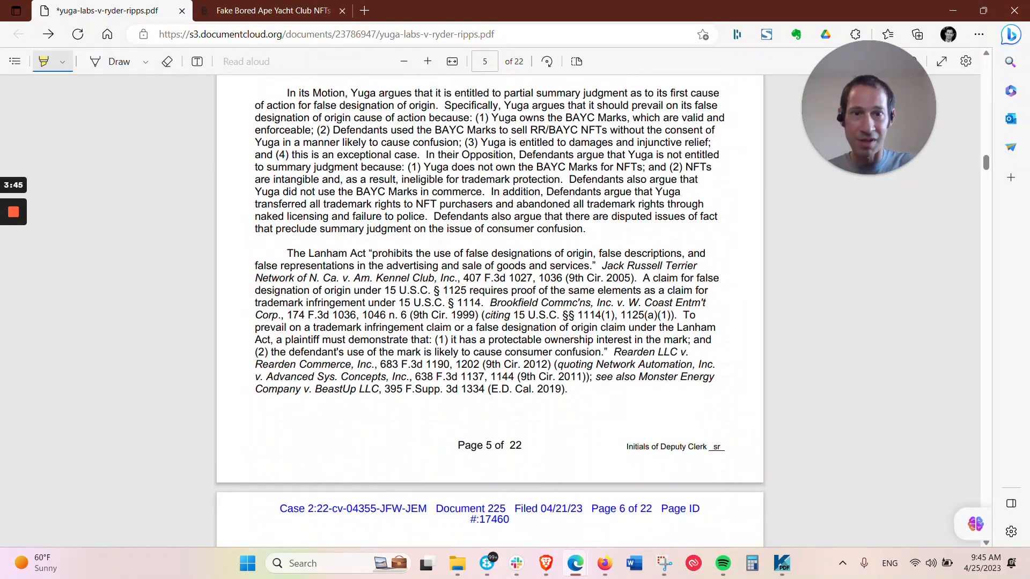
scroll(down, 3)
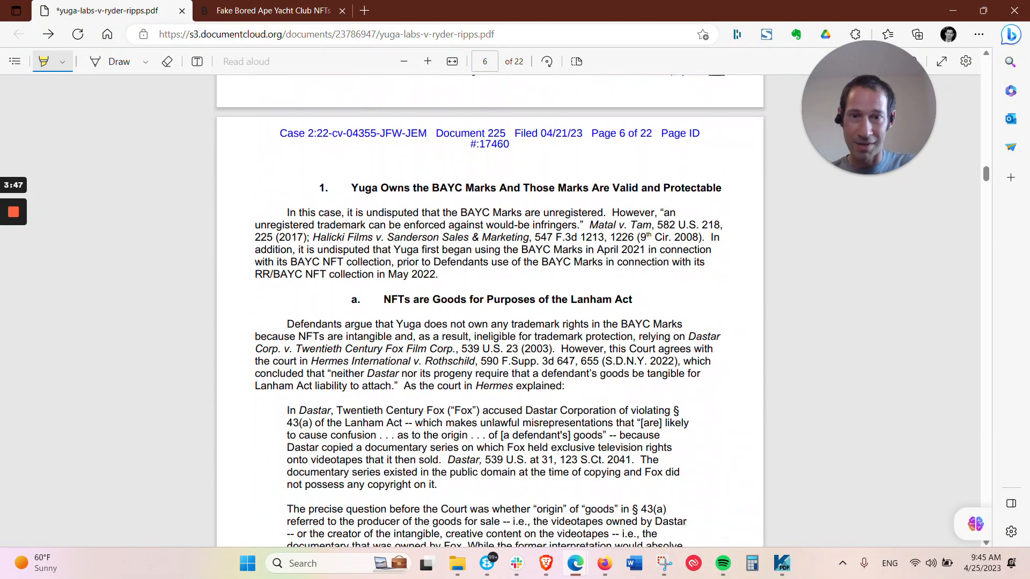
scroll(down, 3)
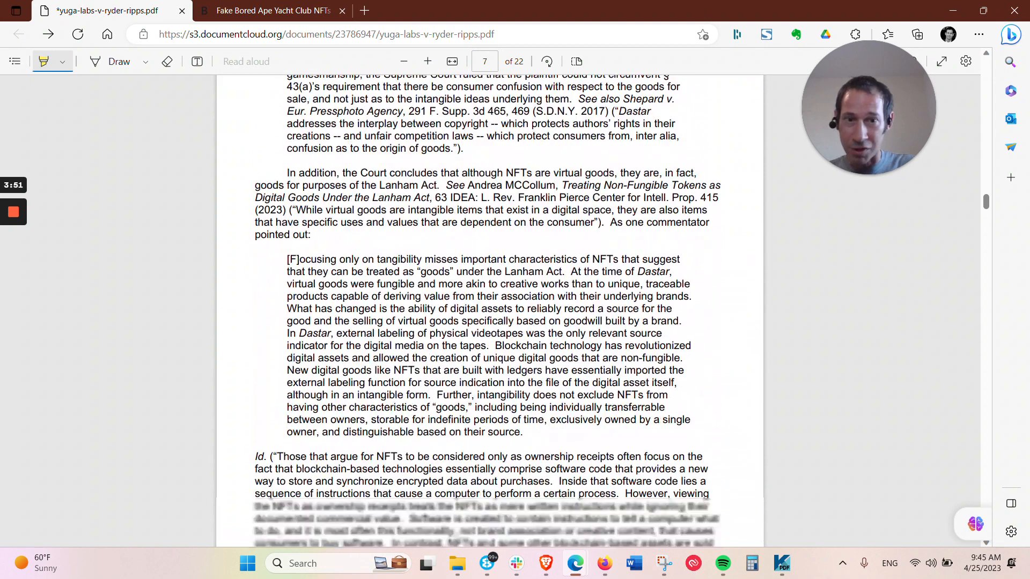
scroll(down, 3)
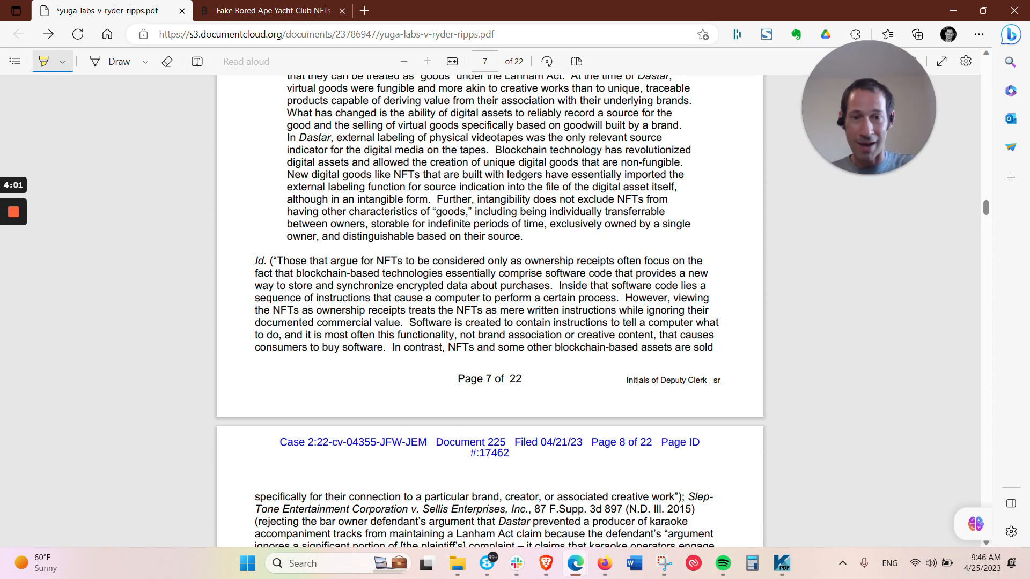
scroll(down, 3)
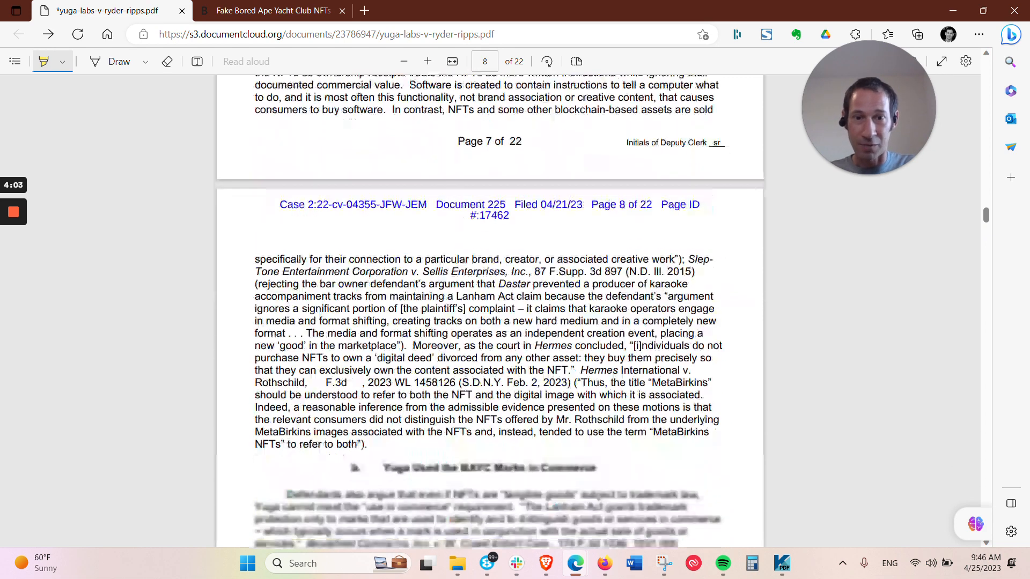
scroll(down, 3)
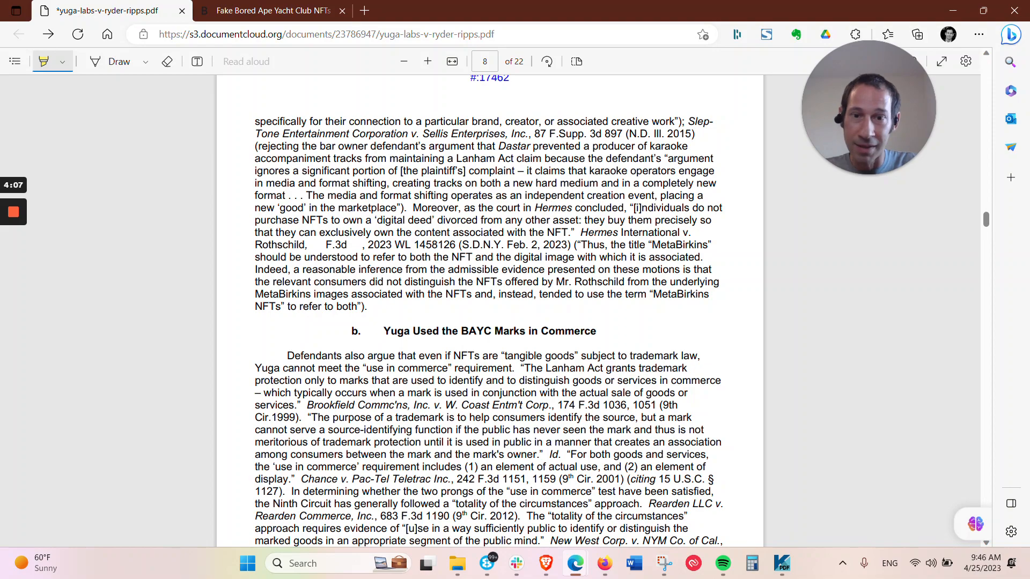
scroll(down, 3)
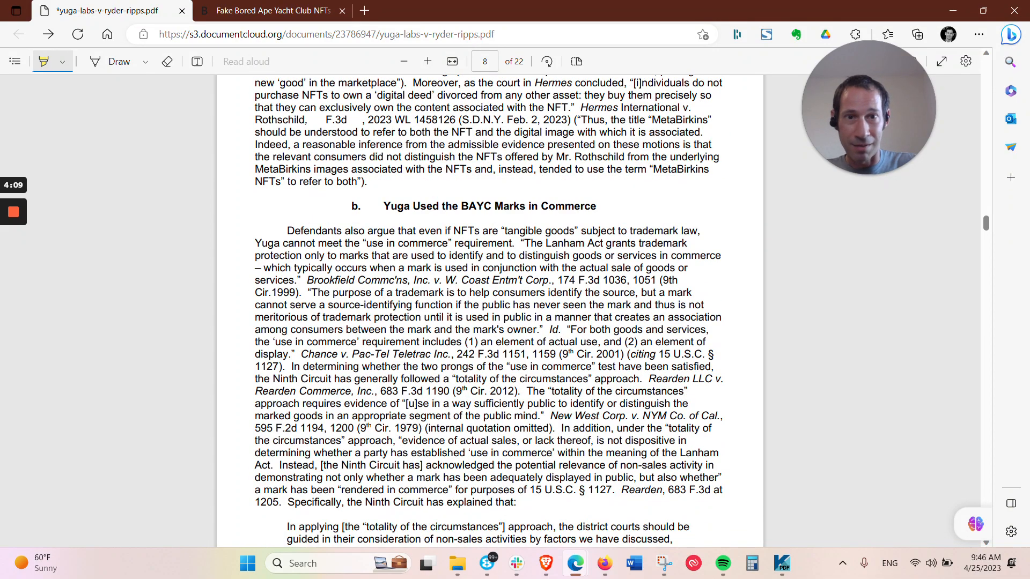
scroll(down, 3)
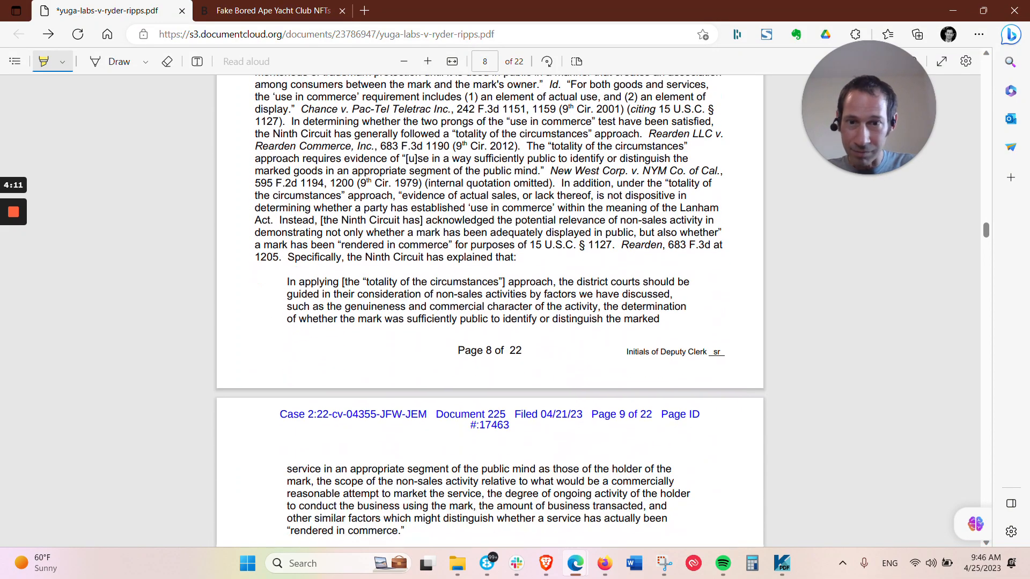
scroll(down, 3)
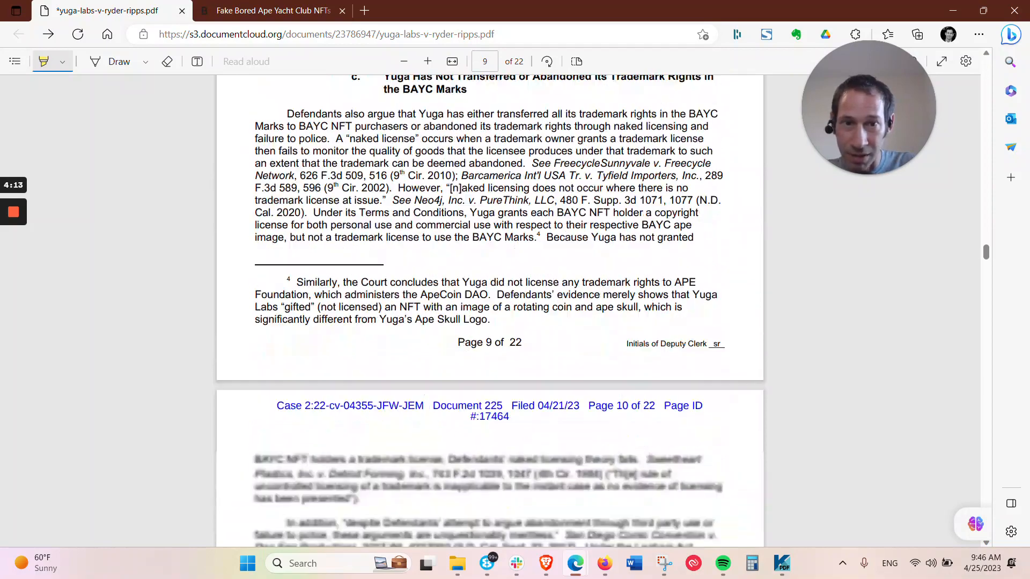
scroll(down, 3)
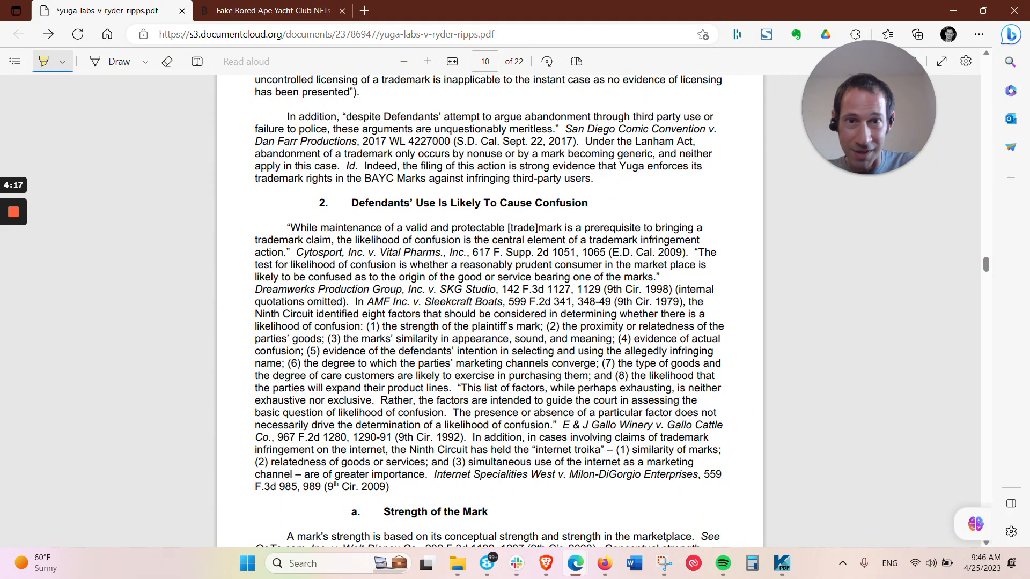
scroll(down, 3)
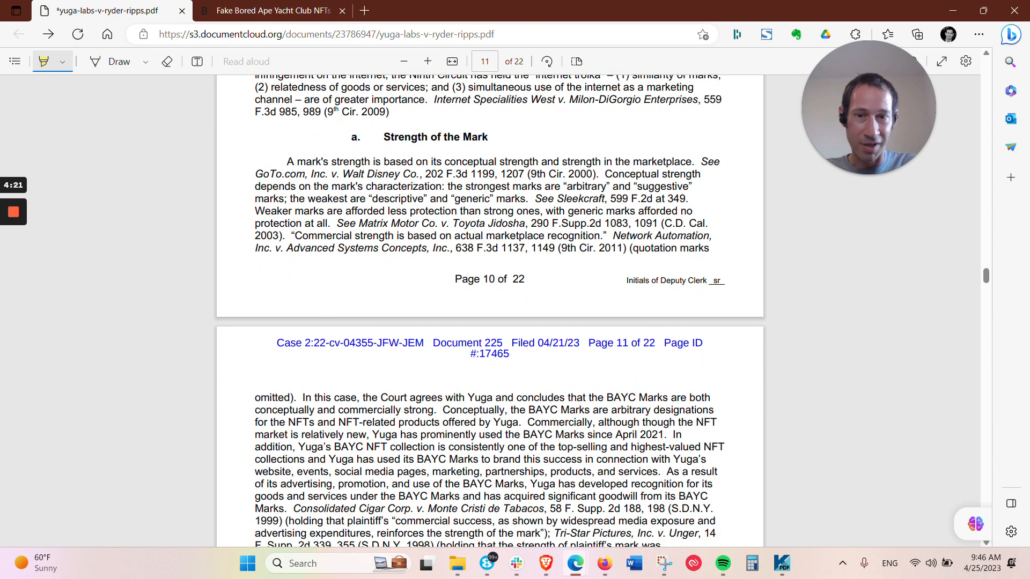
scroll(down, 3)
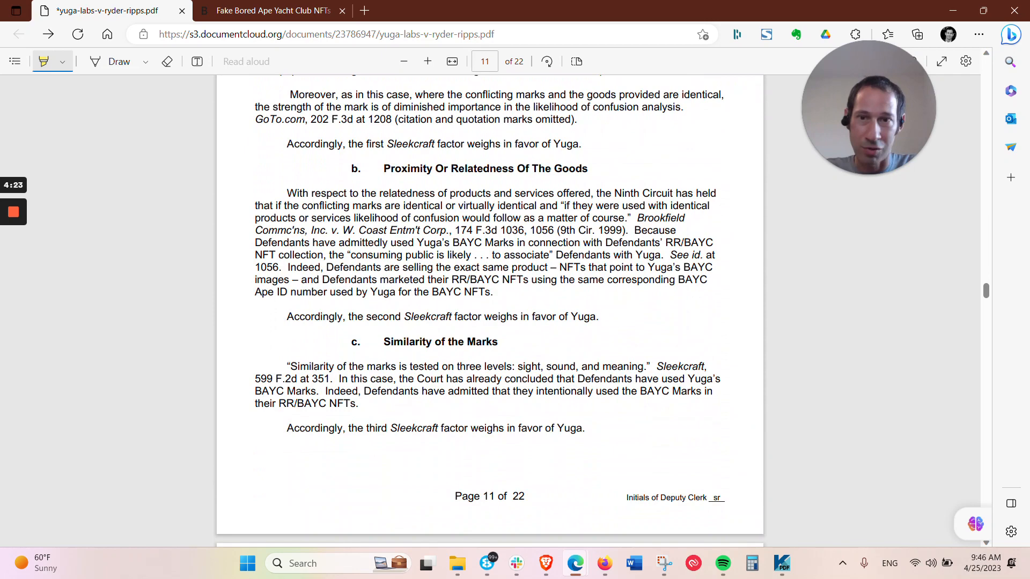
scroll(down, 3)
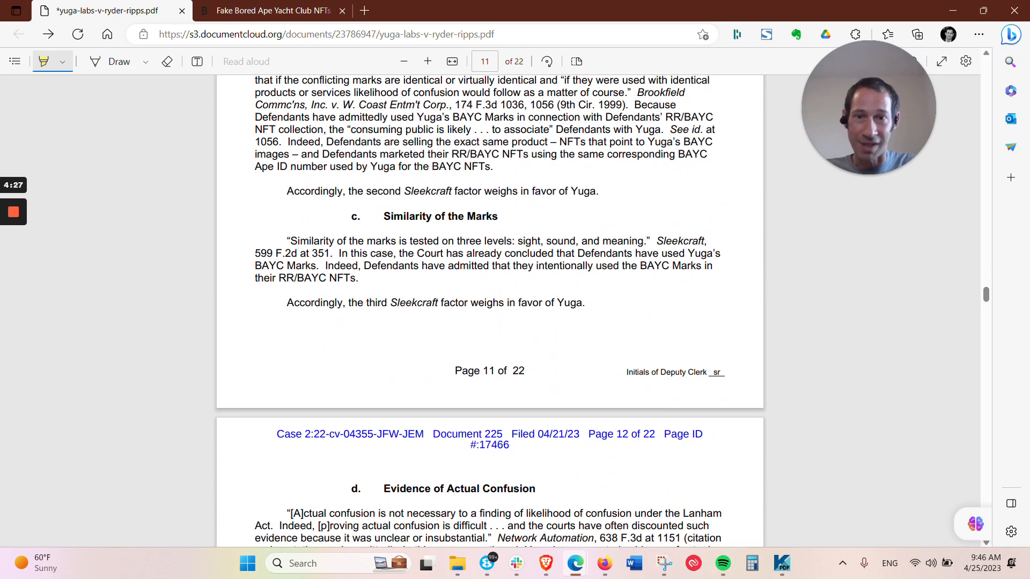
scroll(down, 3)
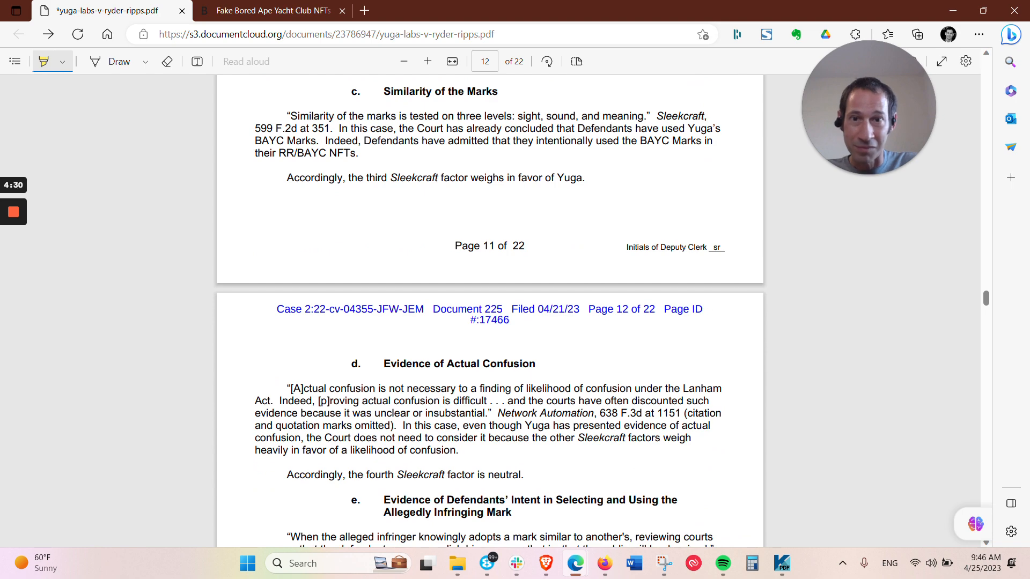
scroll(down, 3)
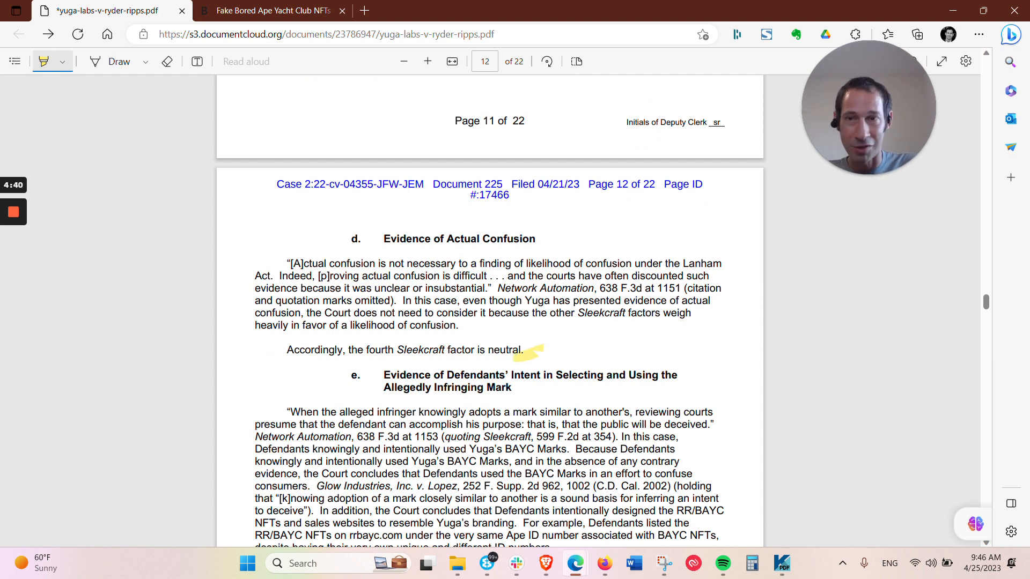
scroll(down, 3)
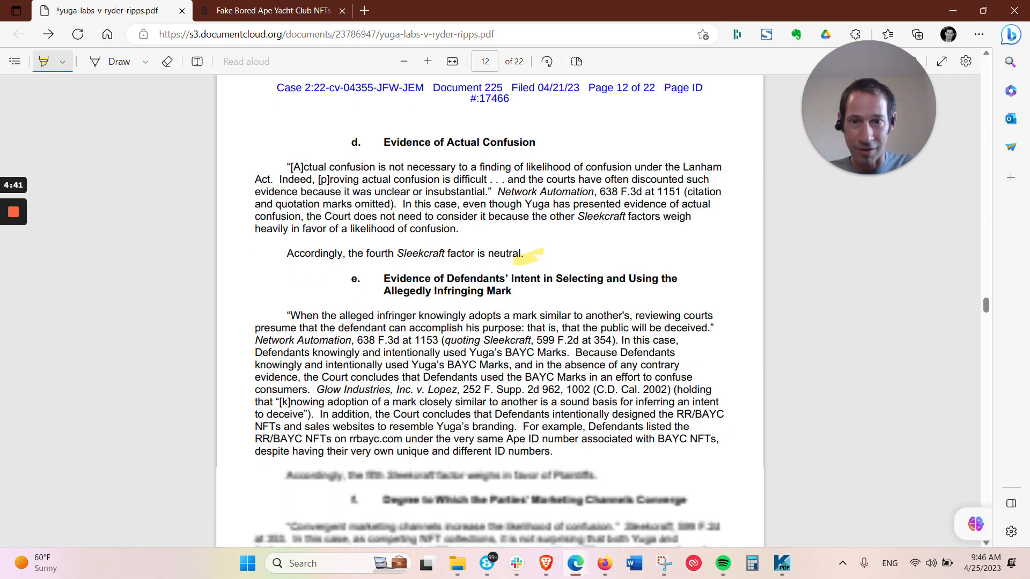
scroll(down, 3)
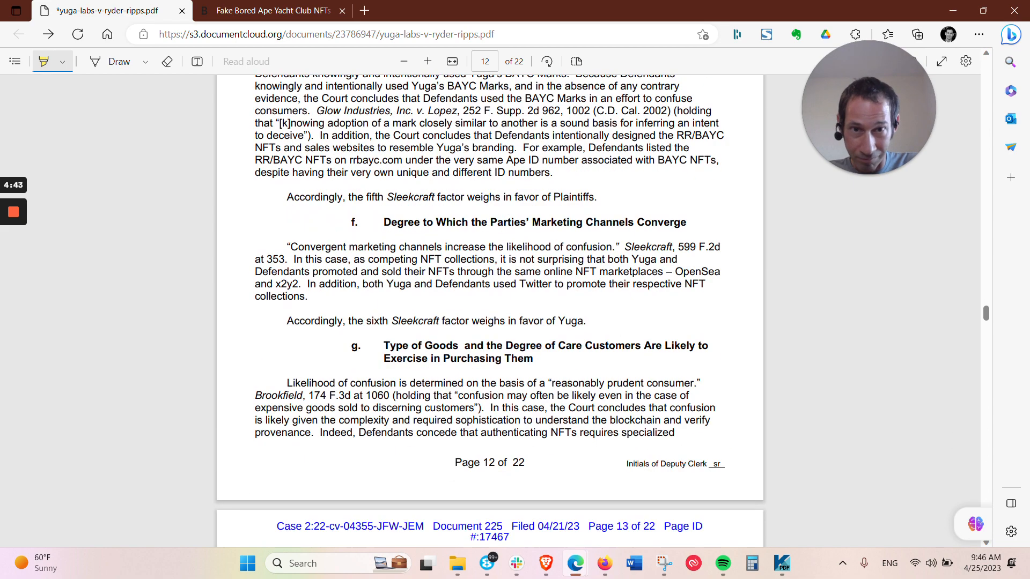
scroll(up, 3)
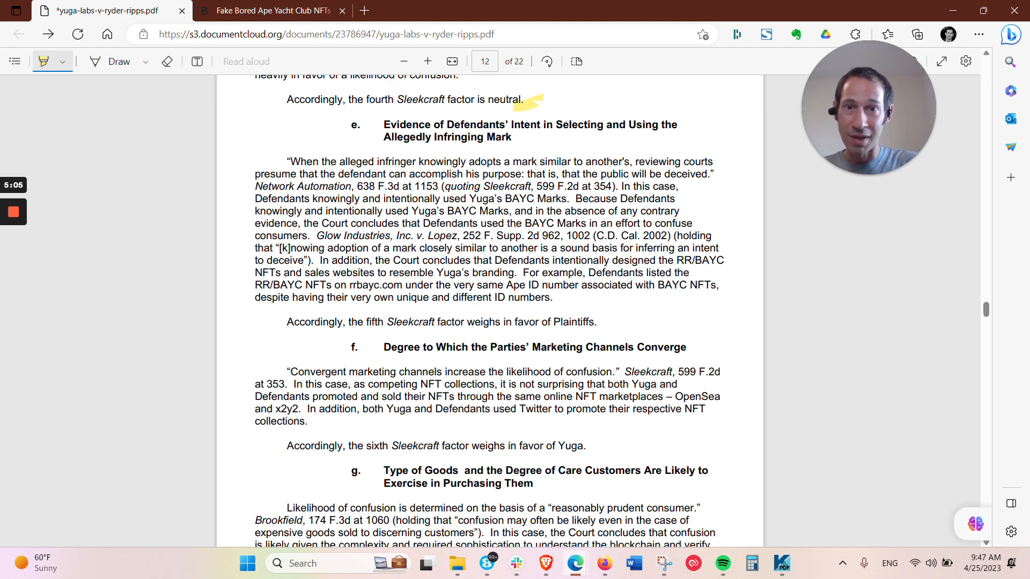
scroll(down, 3)
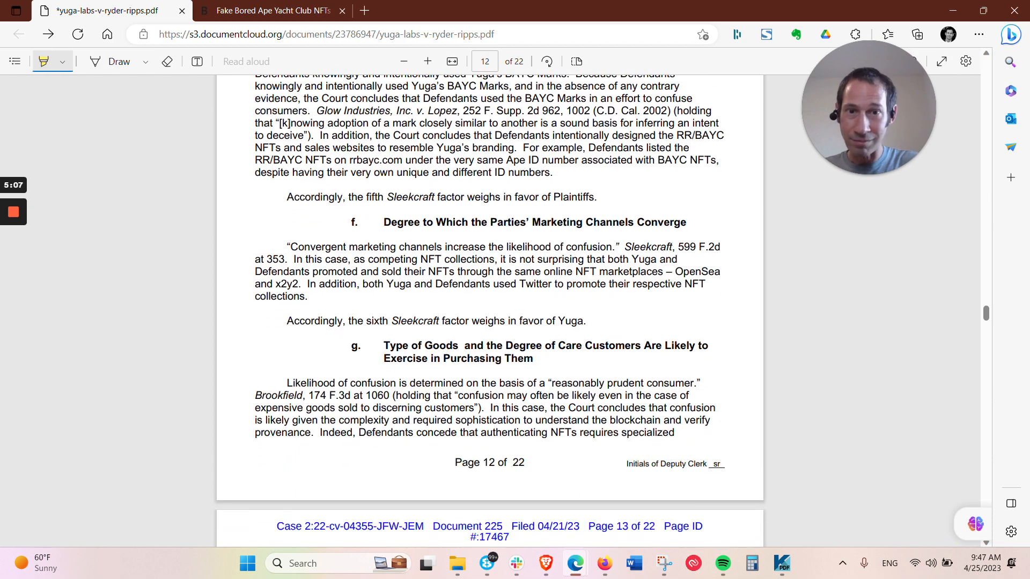
scroll(down, 3)
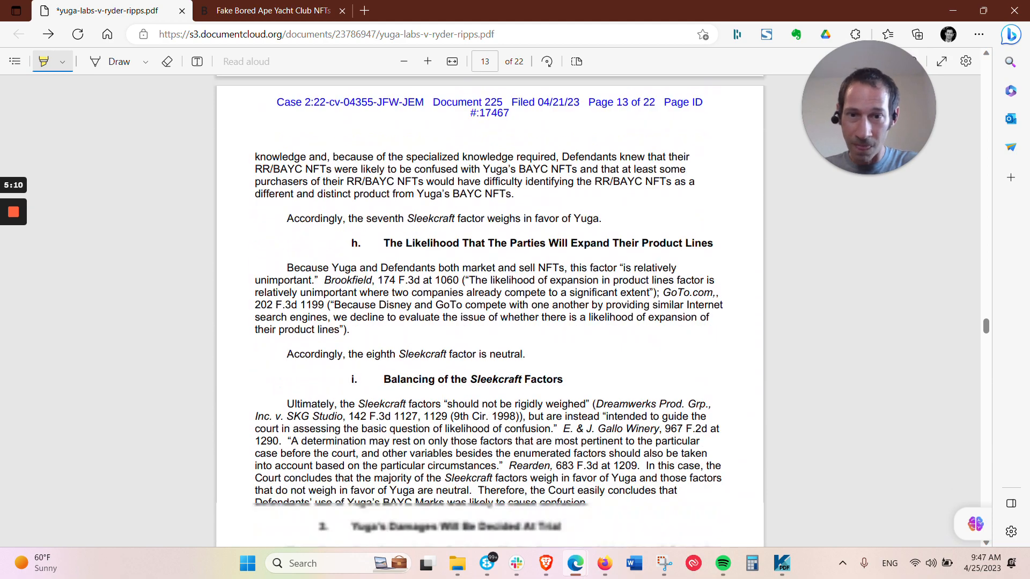
scroll(down, 3)
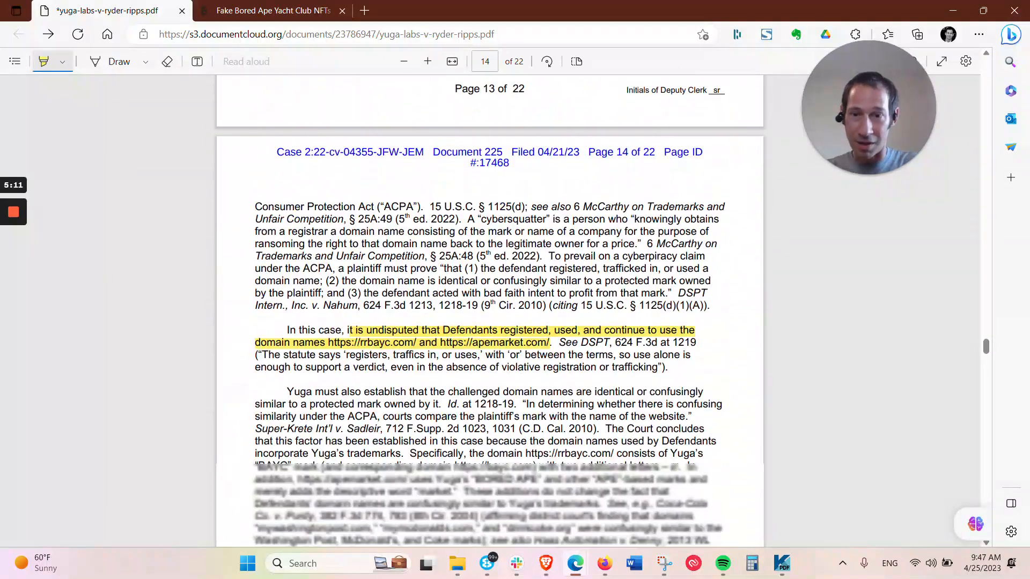
scroll(down, 3)
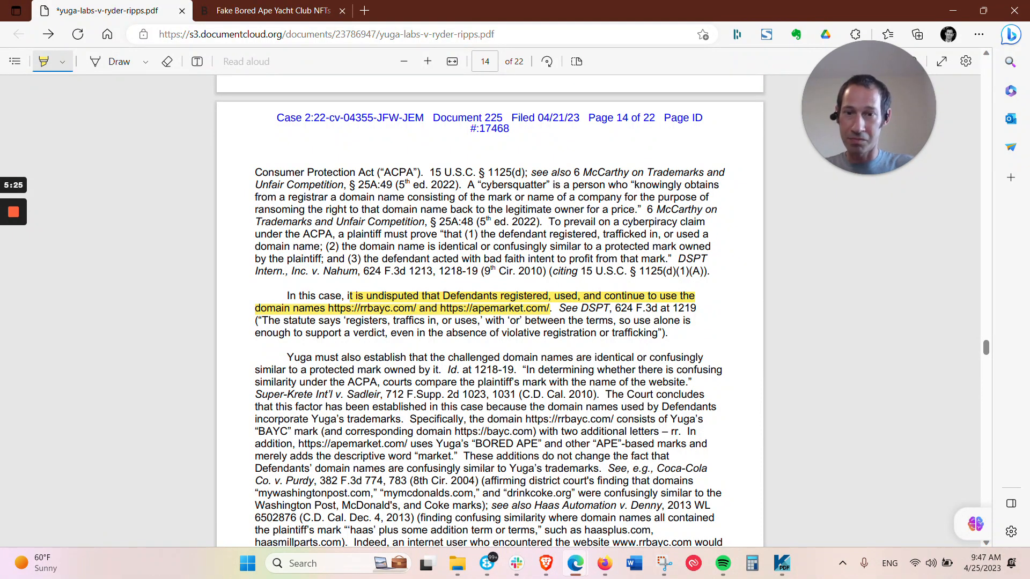
scroll(down, 3)
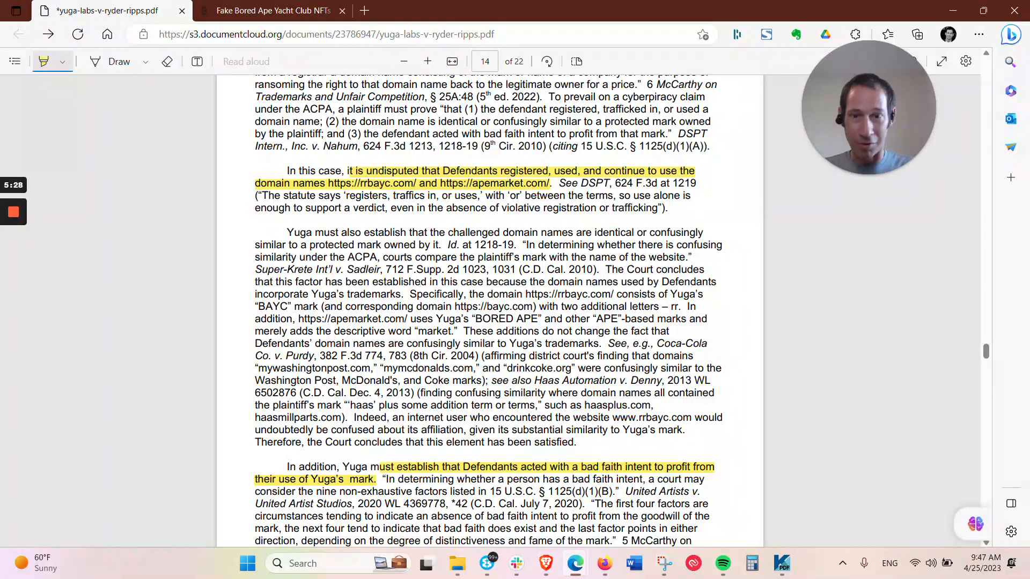
scroll(down, 3)
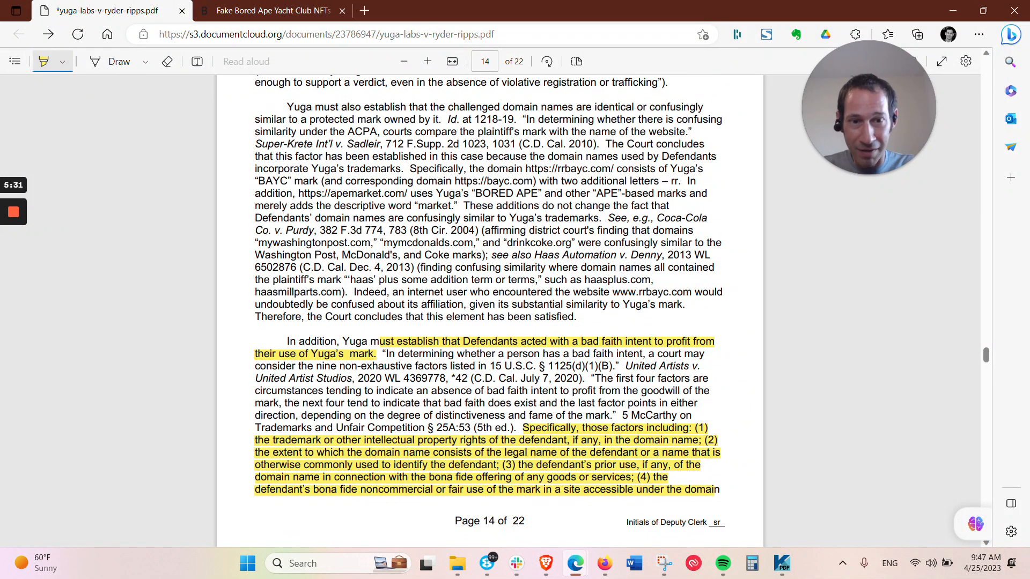
scroll(down, 3)
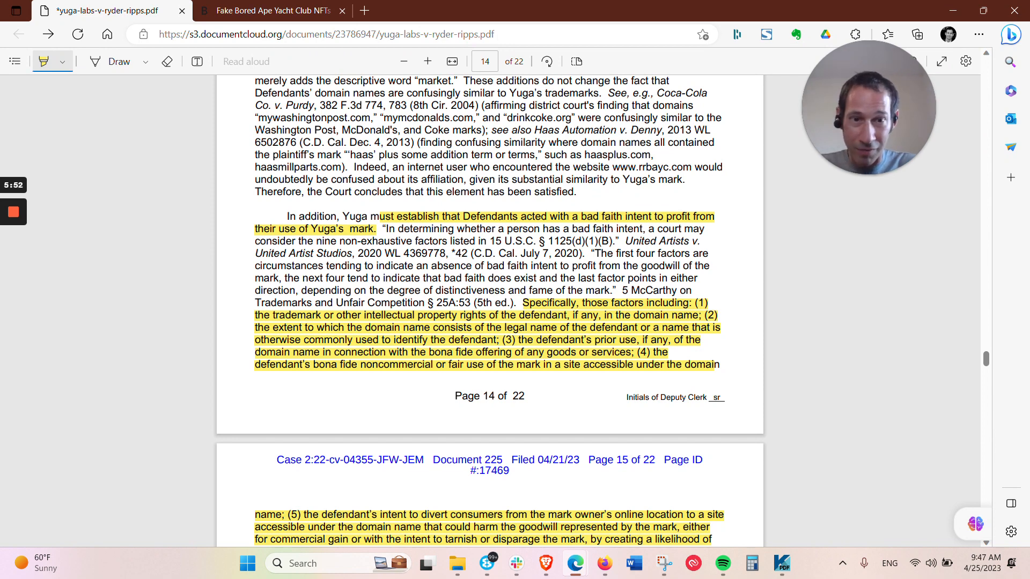
scroll(down, 3)
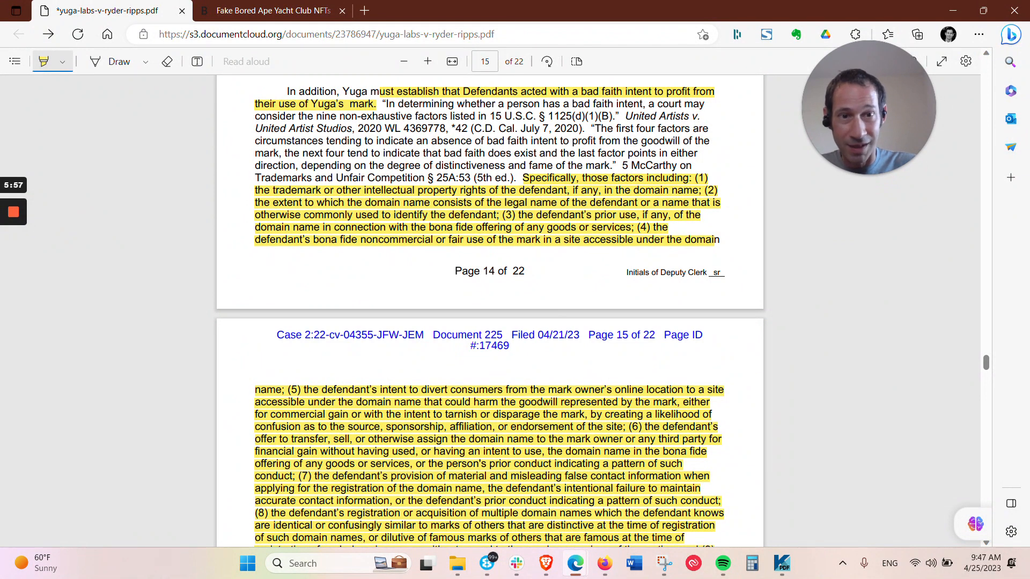
scroll(down, 3)
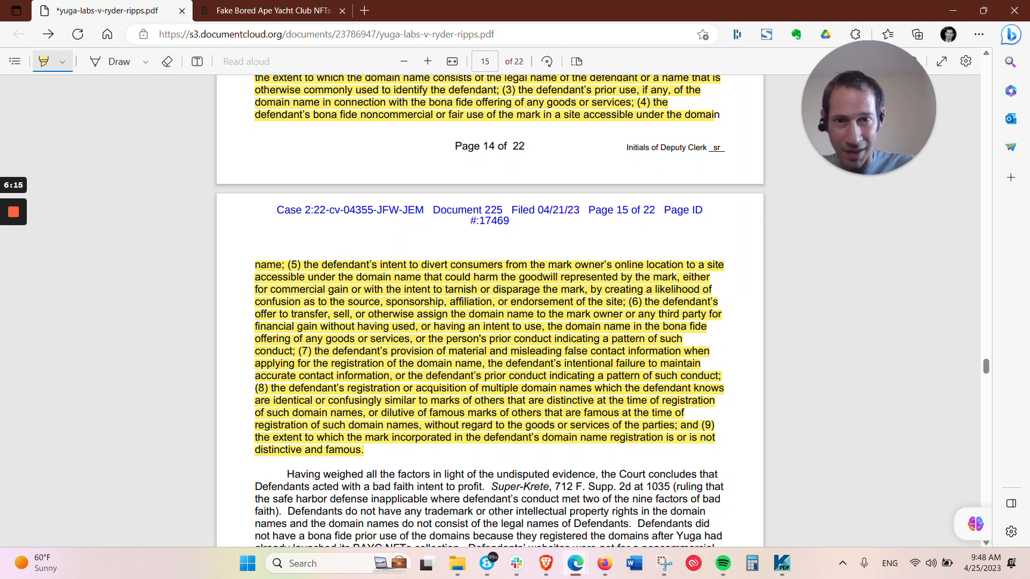
scroll(down, 3)
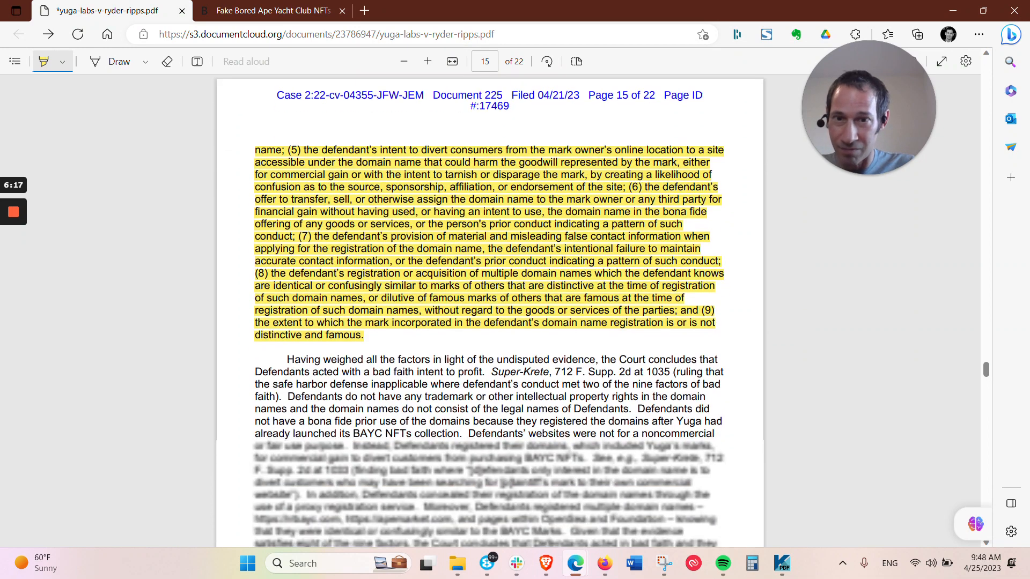
scroll(up, 3)
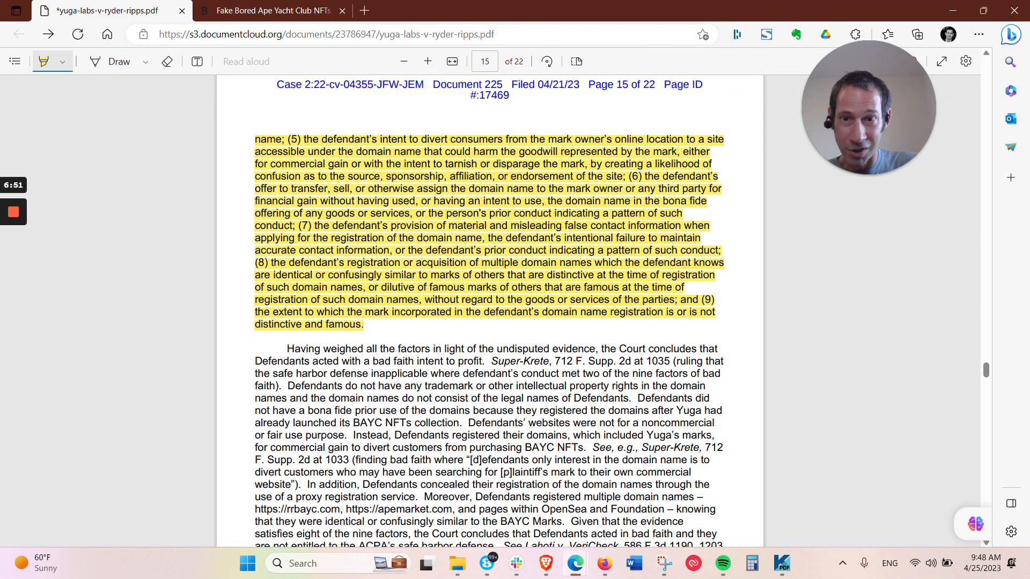
scroll(down, 3)
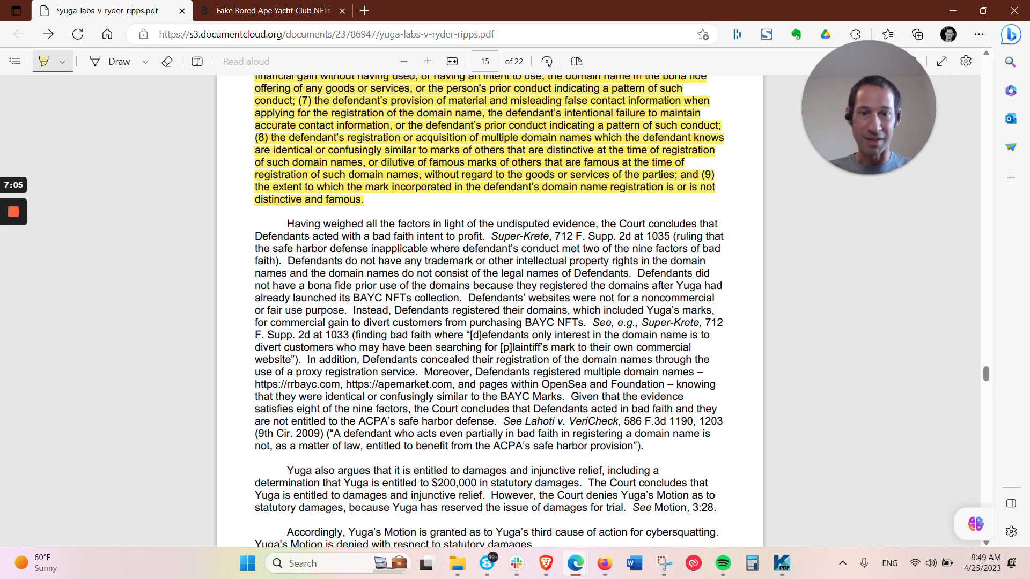
scroll(down, 3)
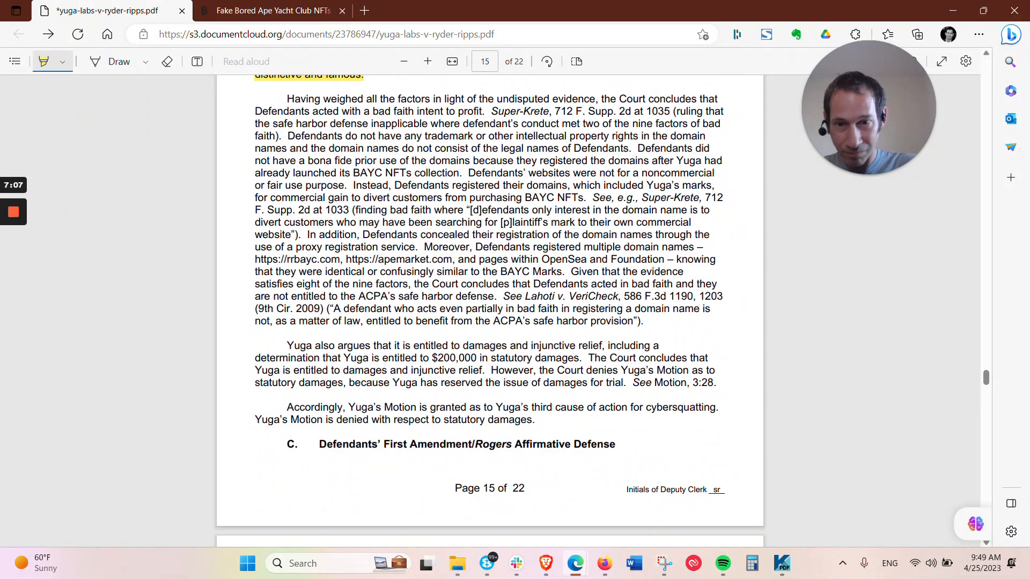
scroll(down, 3)
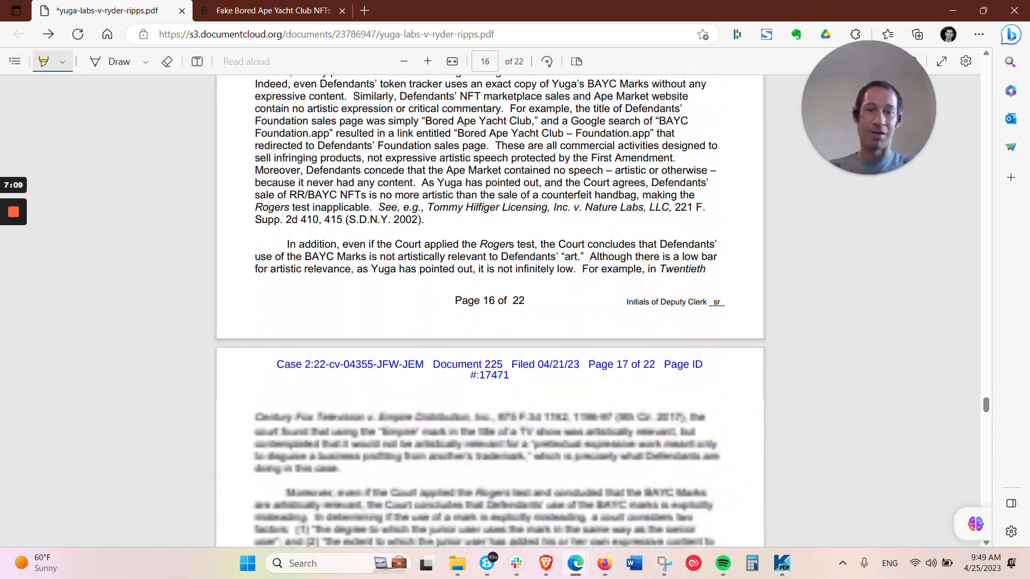
scroll(down, 3)
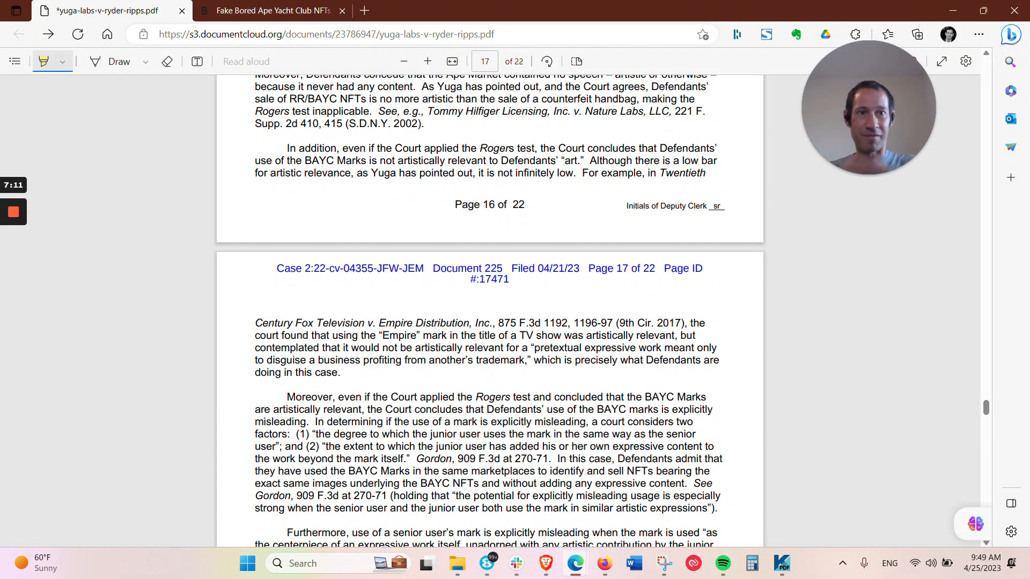